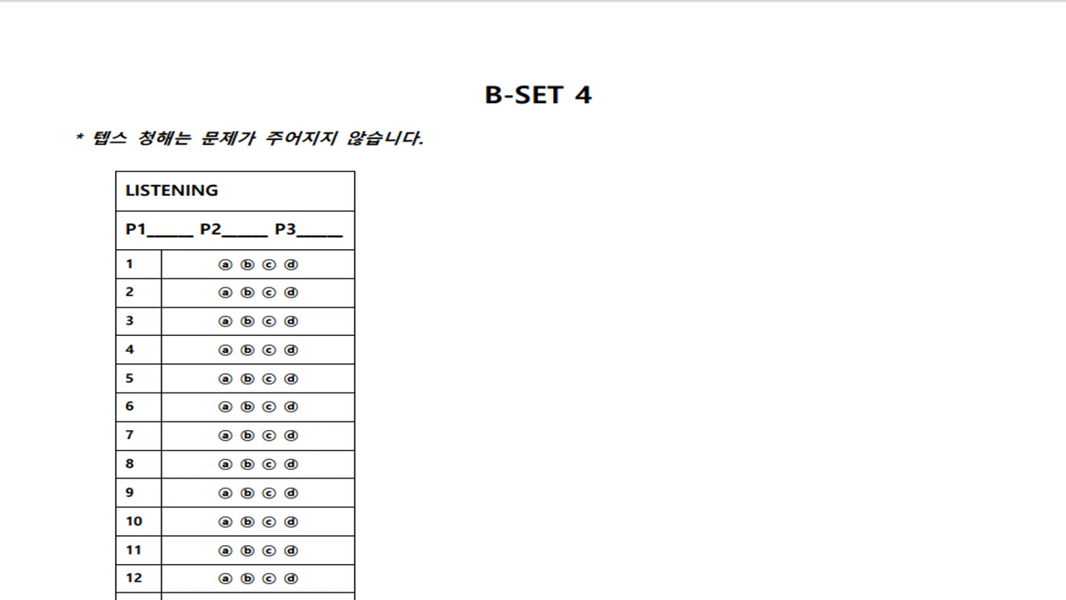
- Handwrite the number 1 and its note beside the answer grid in black ink
{"action": "left_click_drag", "start_coordinate": [446, 175], "coordinate": [537, 200]}
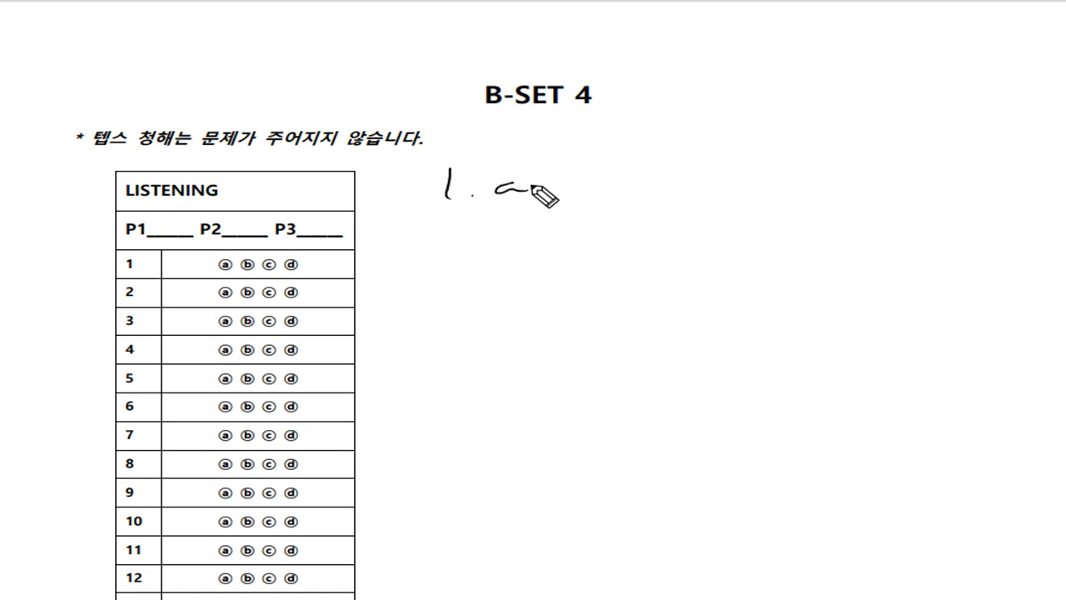
{"action": "left_click_drag", "start_coordinate": [533, 197], "coordinate": [686, 186]}
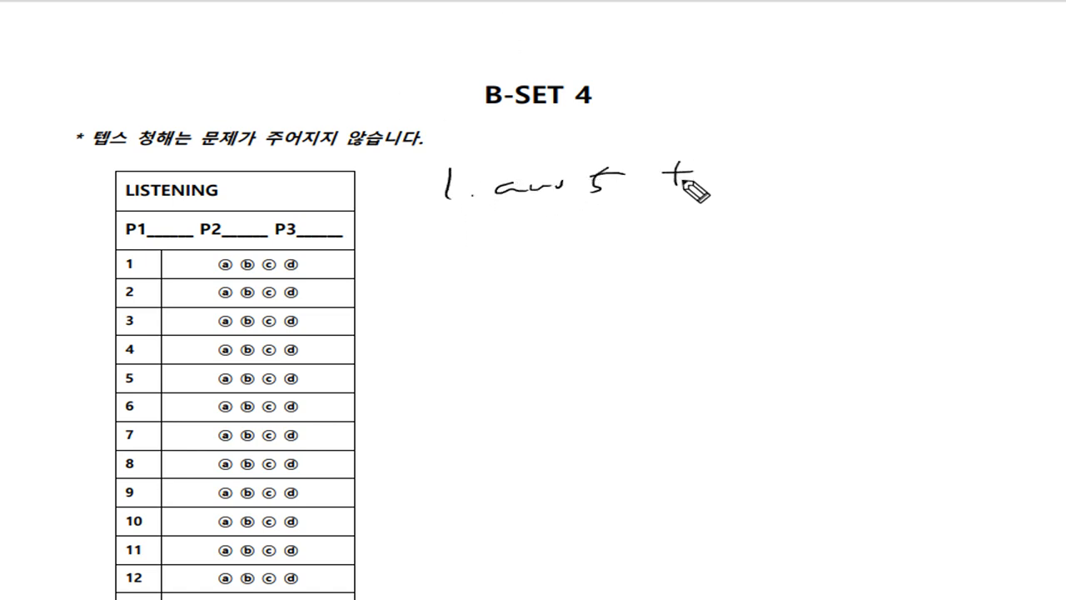
{"action": "left_click_drag", "start_coordinate": [691, 187], "coordinate": [874, 180]}
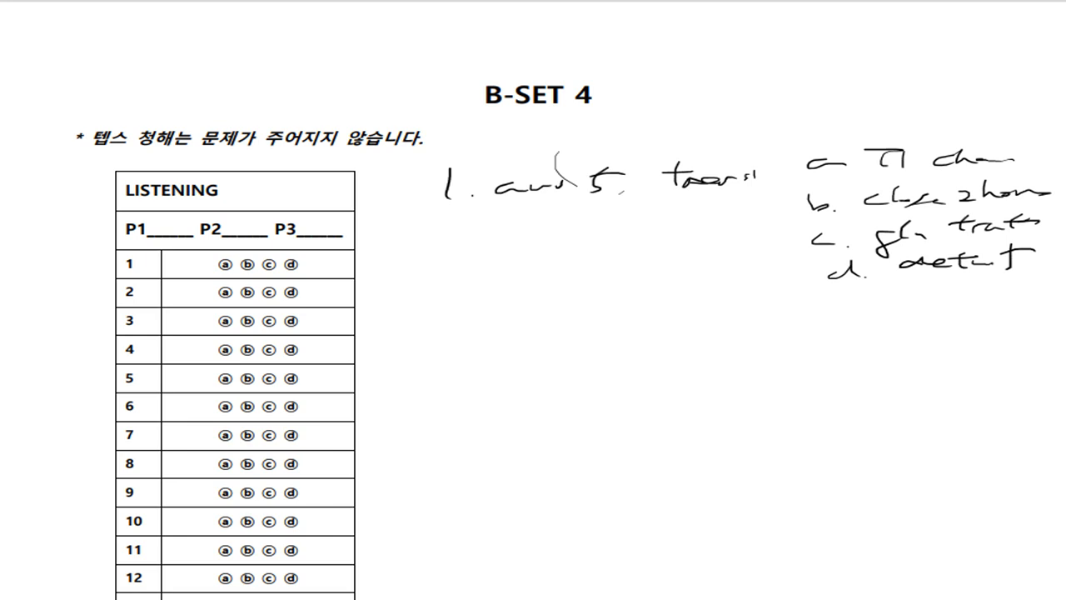
{"action": "mouse_move", "coordinate": [176, 32]}
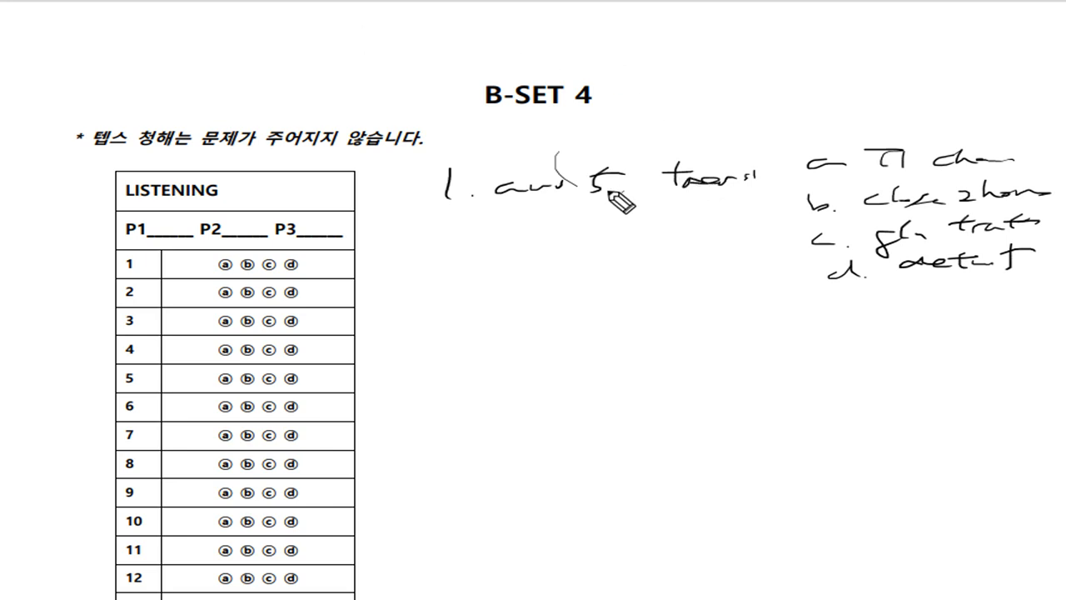
- Underline key words in question 1's note and circle part of option a in blue
{"action": "left_click_drag", "start_coordinate": [516, 196], "coordinate": [708, 191]}
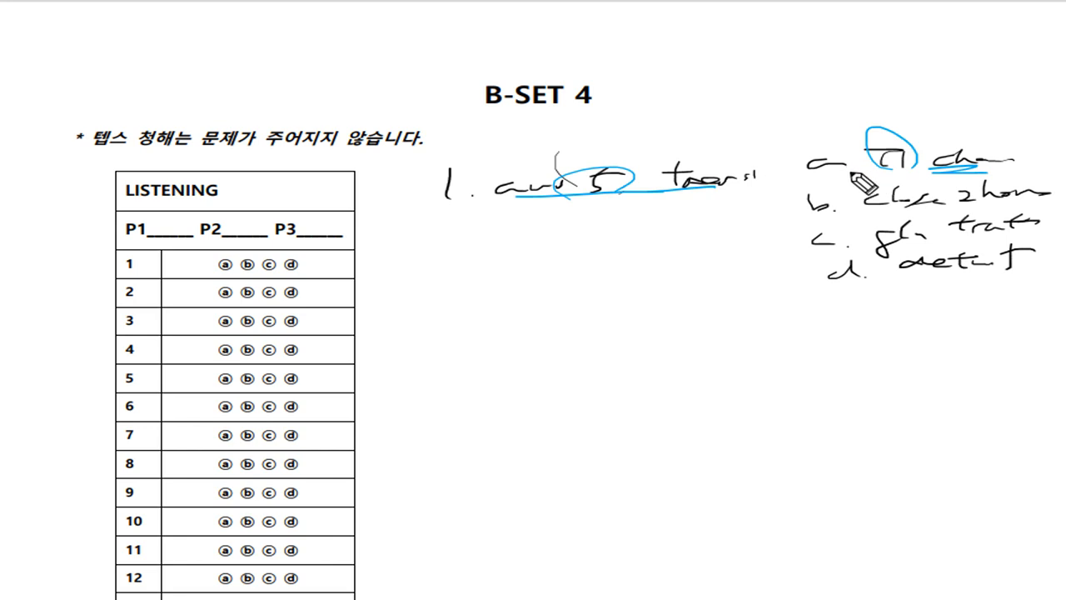
{"action": "left_click_drag", "start_coordinate": [866, 150], "coordinate": [819, 167]}
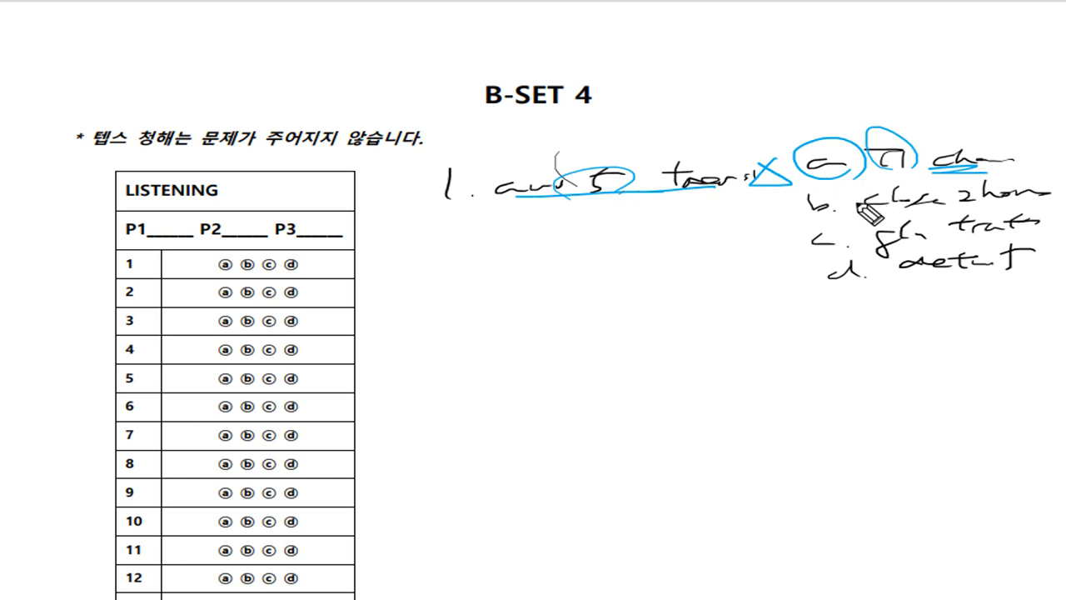
{"action": "mouse_move", "coordinate": [849, 220]}
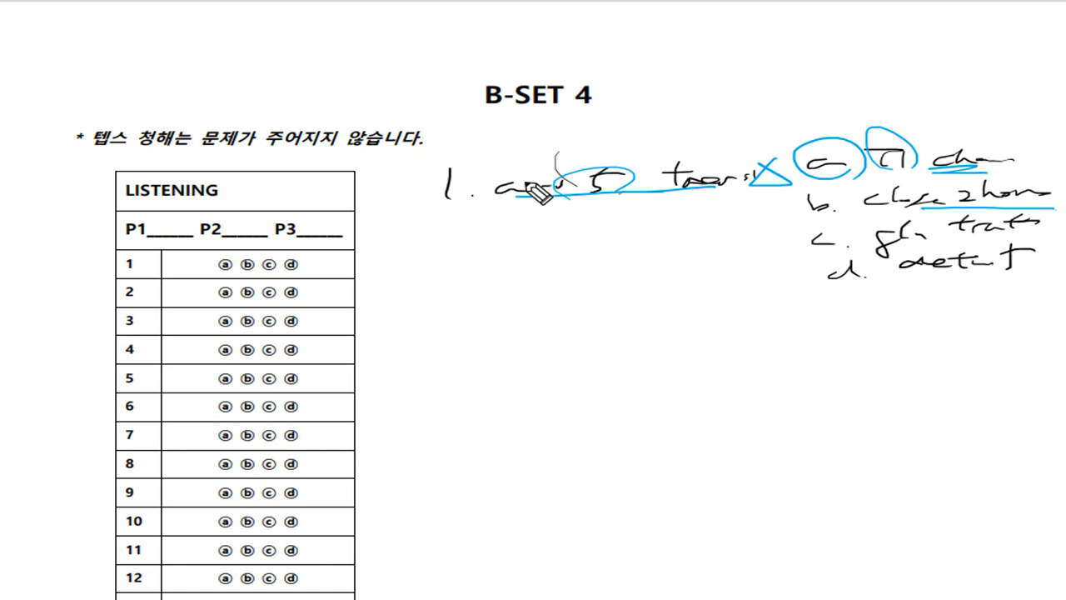
- Add blue emphasis marks to question 1's note near option a
{"action": "left_click_drag", "start_coordinate": [539, 197], "coordinate": [591, 150]}
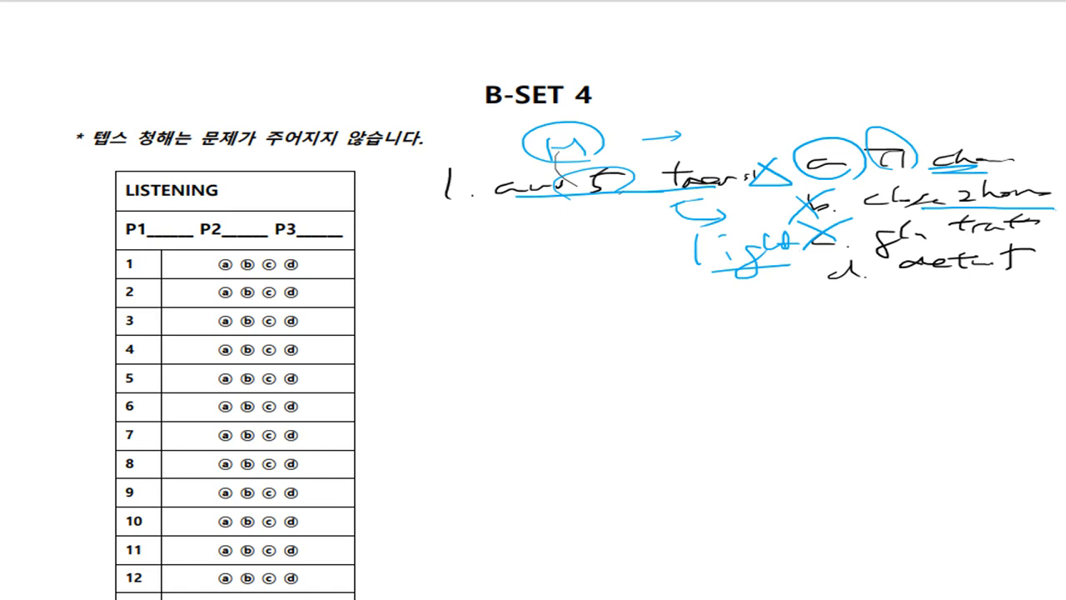
{"action": "mouse_move", "coordinate": [969, 287]}
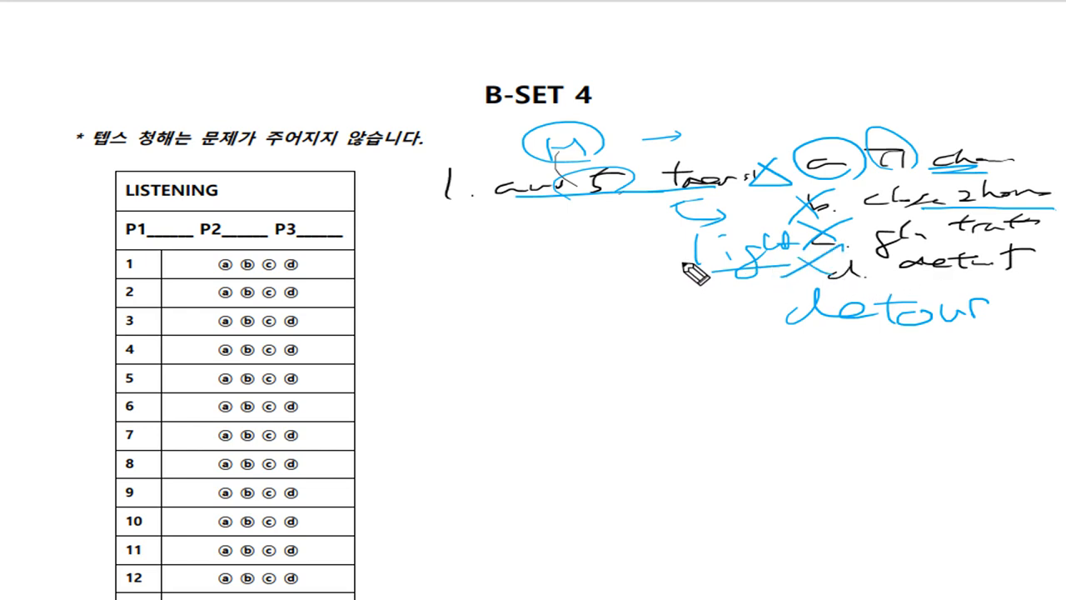
{"action": "mouse_move", "coordinate": [793, 198]}
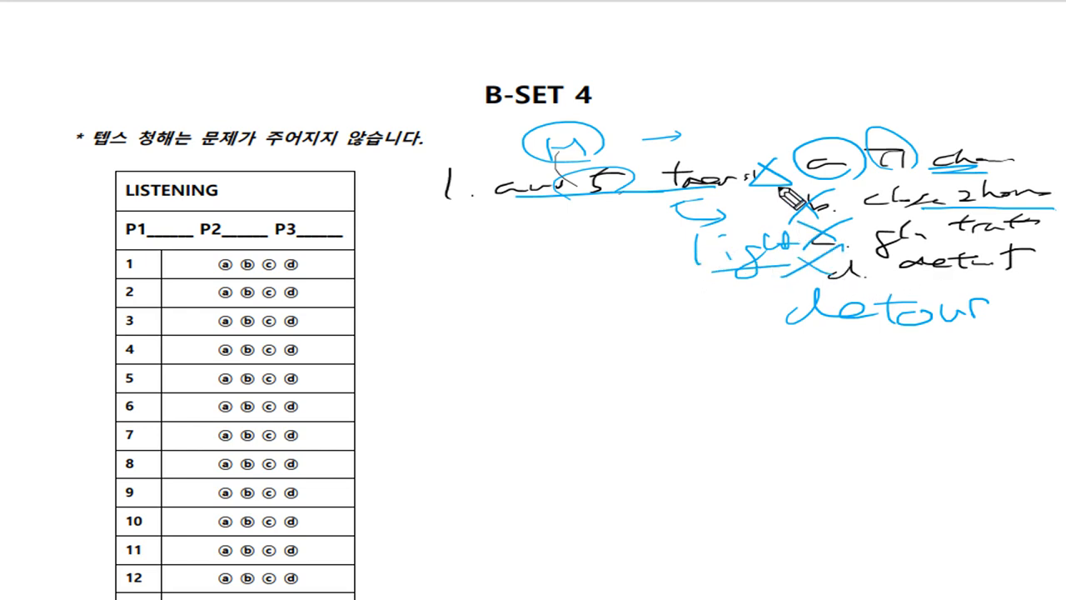
- Circle option a again and circle the ending of option d in blue
{"action": "left_click_drag", "start_coordinate": [787, 196], "coordinate": [841, 164]}
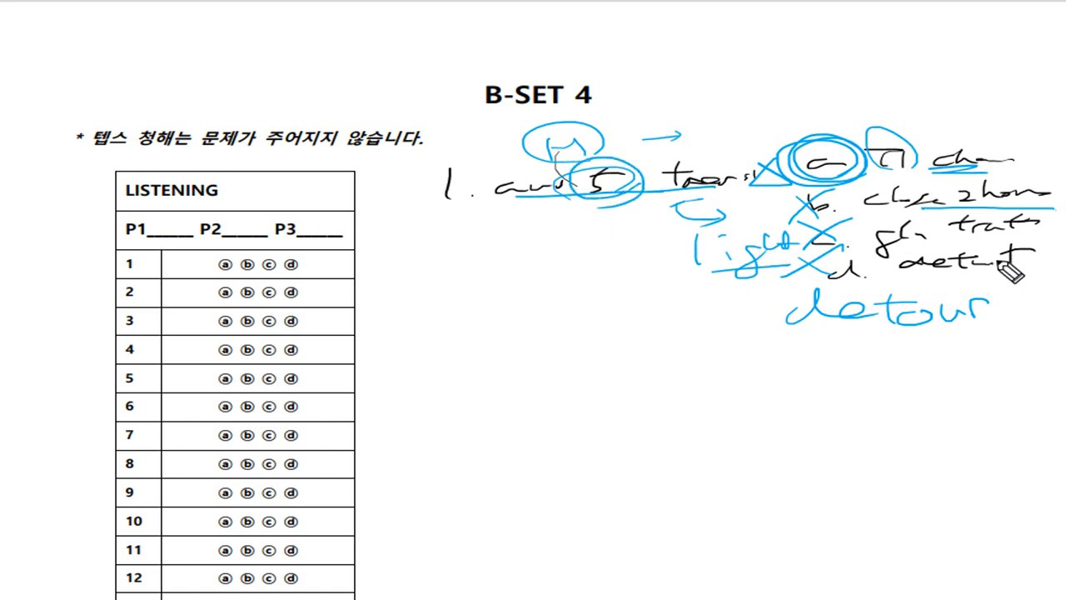
{"action": "left_click_drag", "start_coordinate": [1008, 270], "coordinate": [999, 253]}
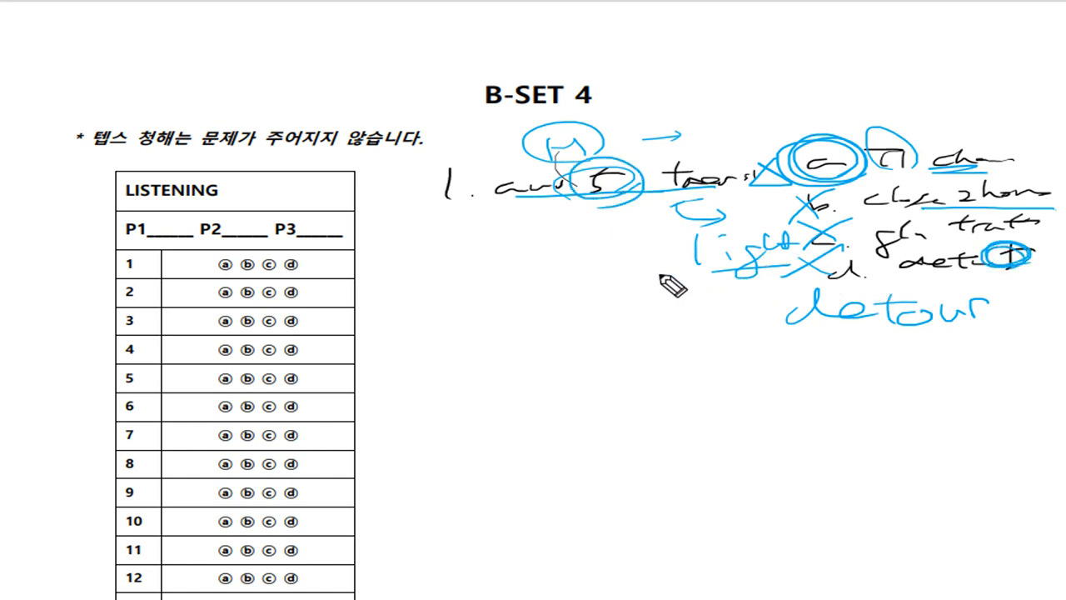
{"action": "mouse_move", "coordinate": [87, 341]}
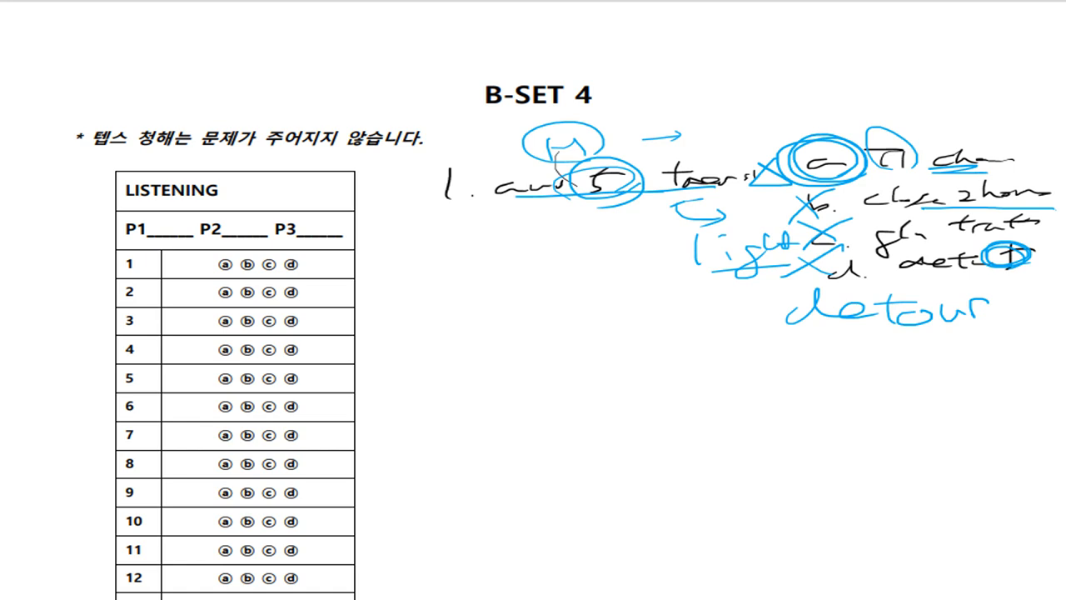
{"action": "mouse_move", "coordinate": [437, 380]}
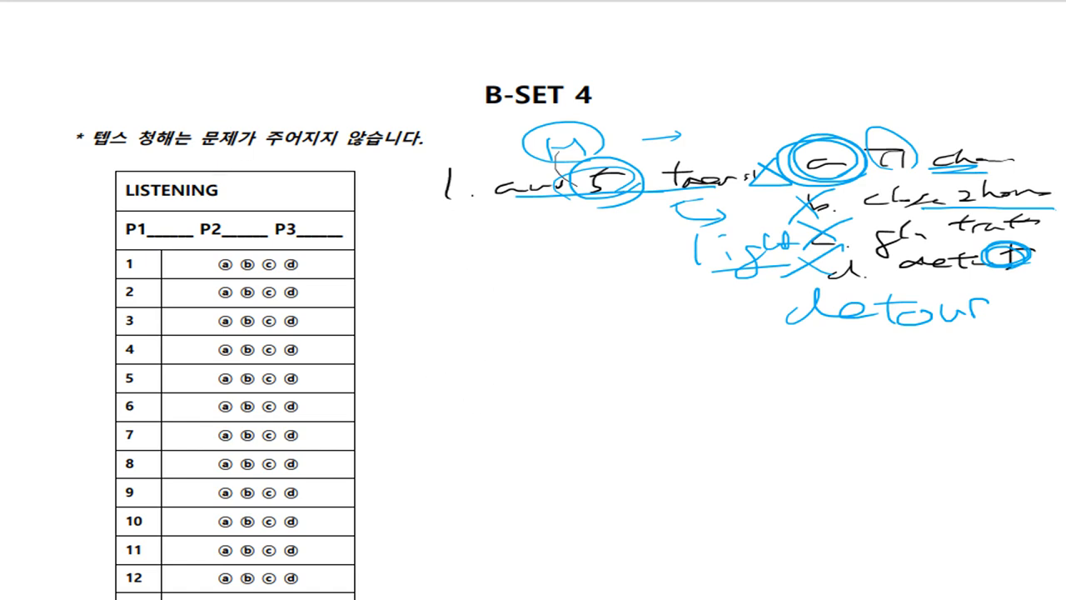
{"action": "mouse_move", "coordinate": [525, 407]}
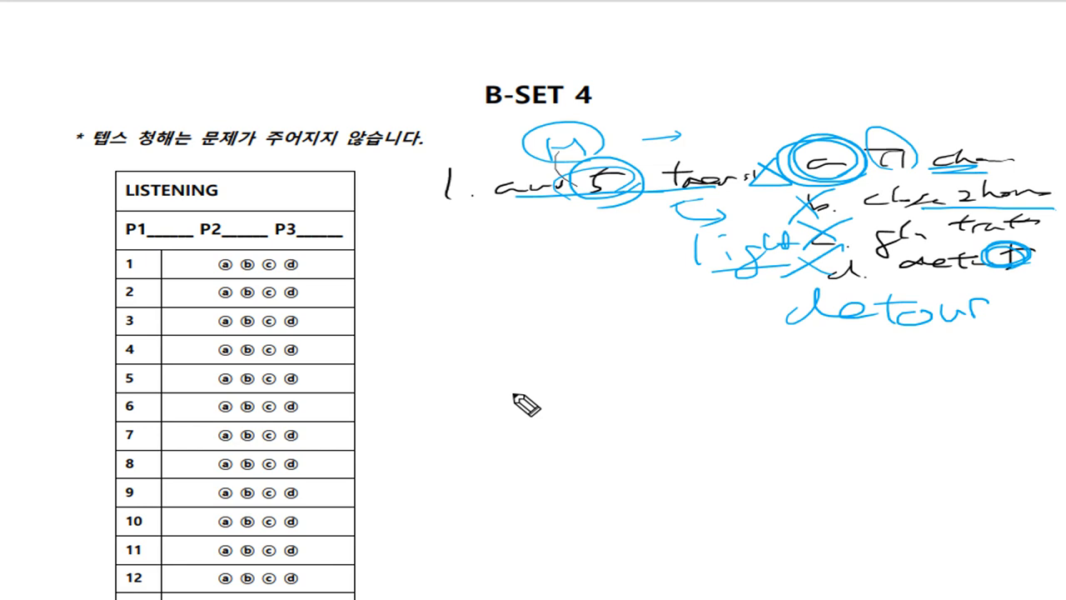